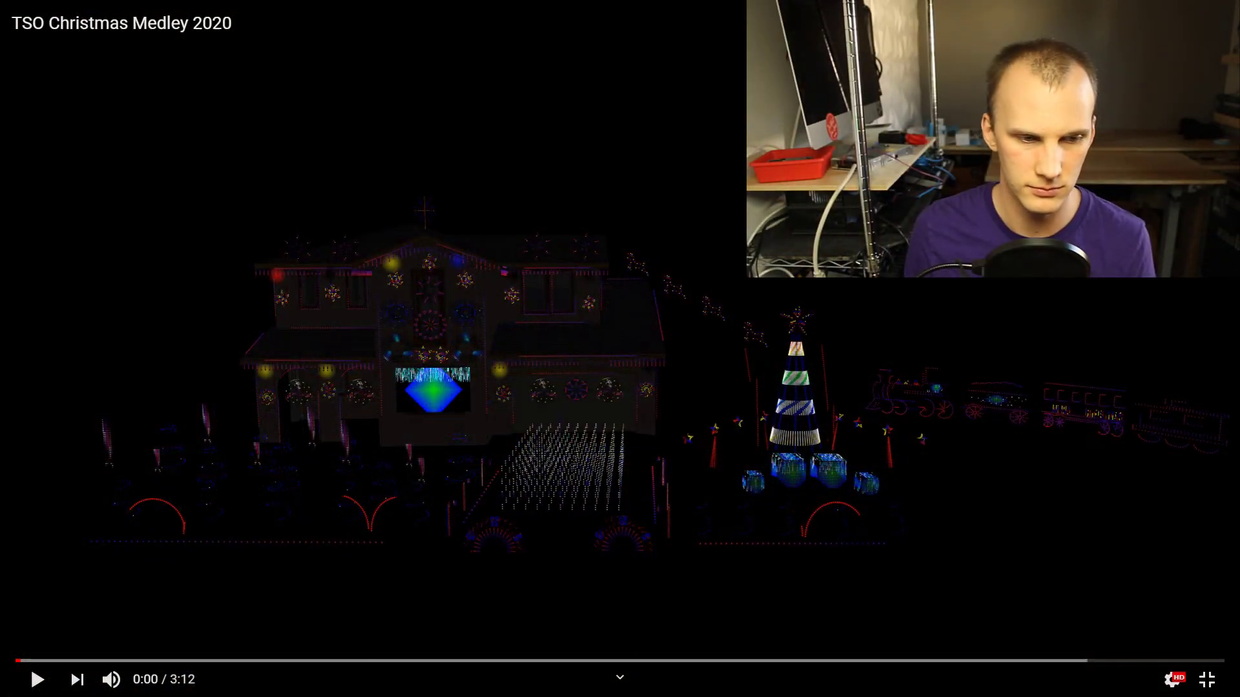
- Play the TSO Christmas Medley 2020 light show video from the start
click(253, 419)
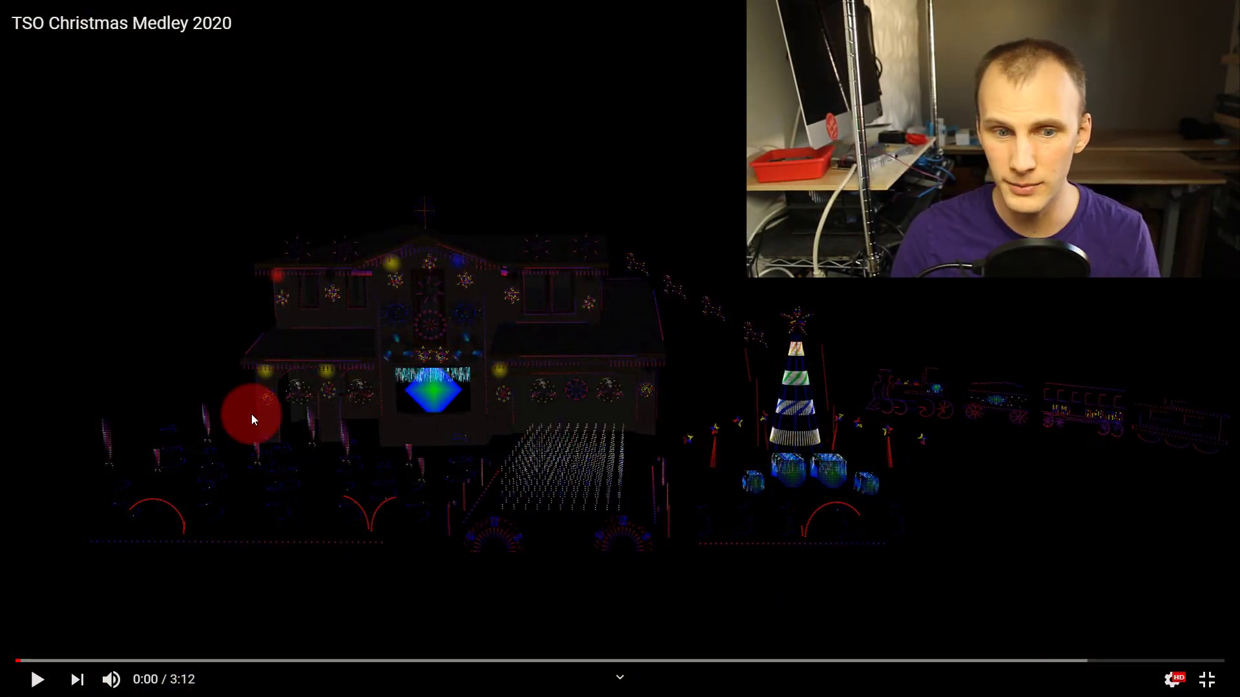
click(36, 678)
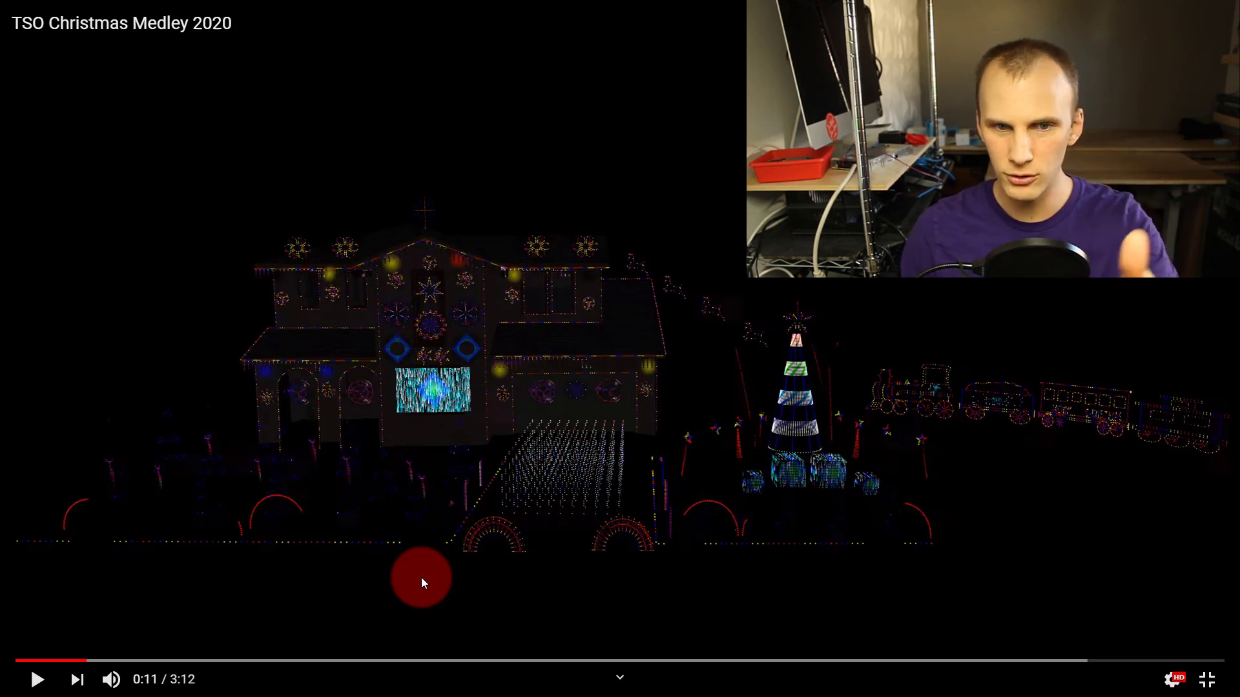
mouse_move(486, 439)
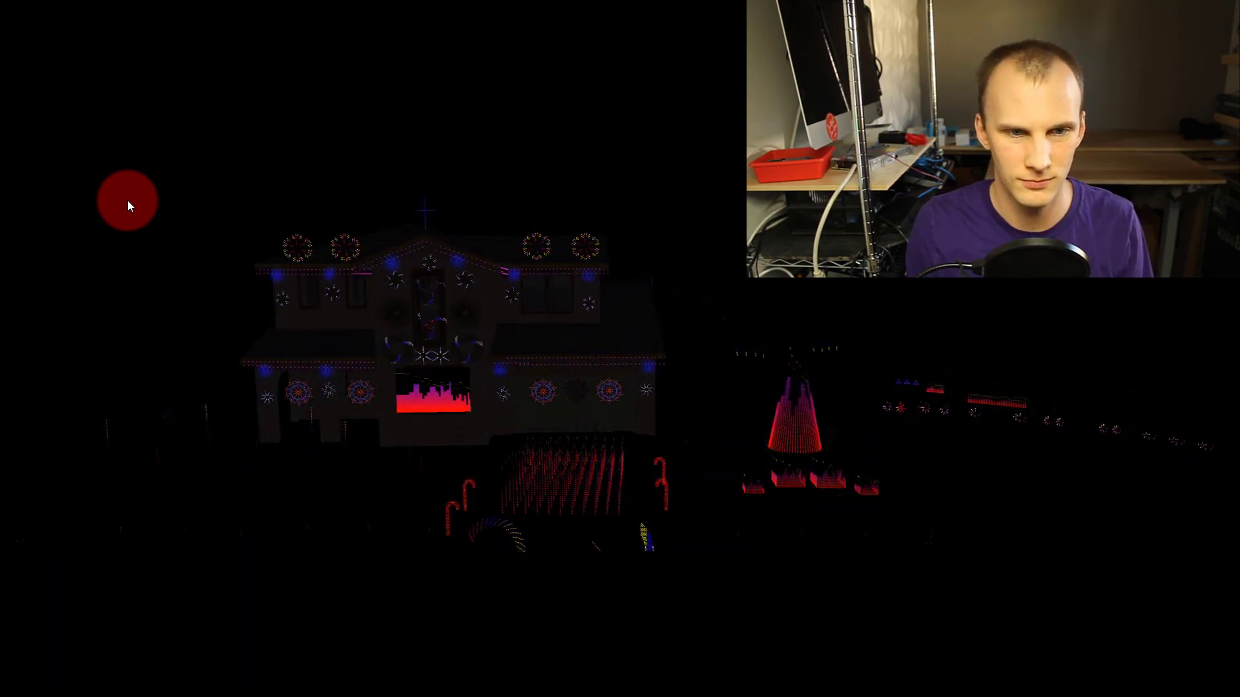
mouse_move(172, 320)
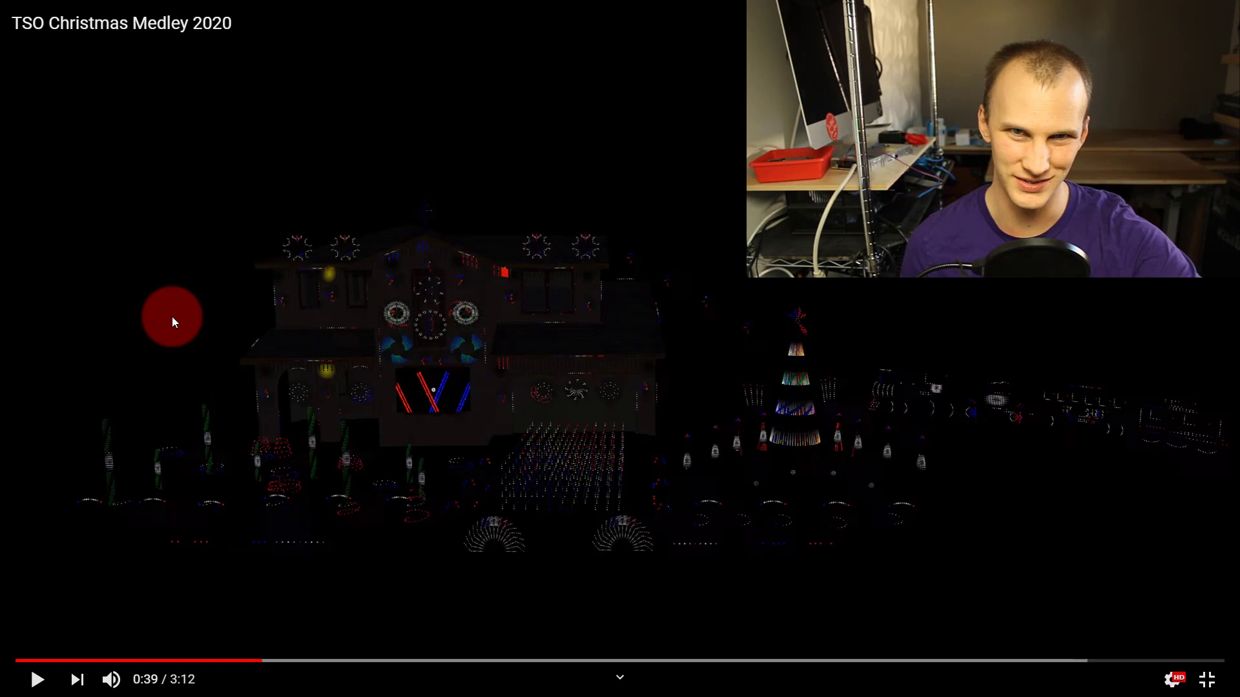
- Resume the light show, pause it partway, then resume playback toward 2:23
click(36, 678)
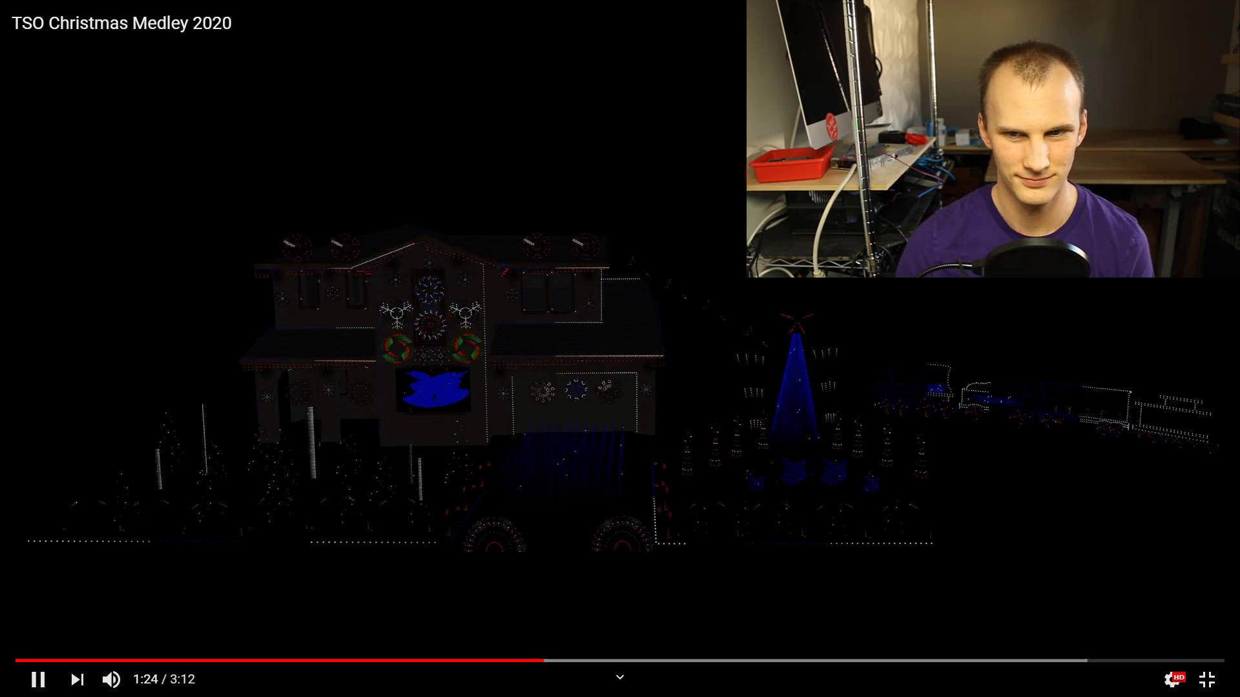
click(36, 679)
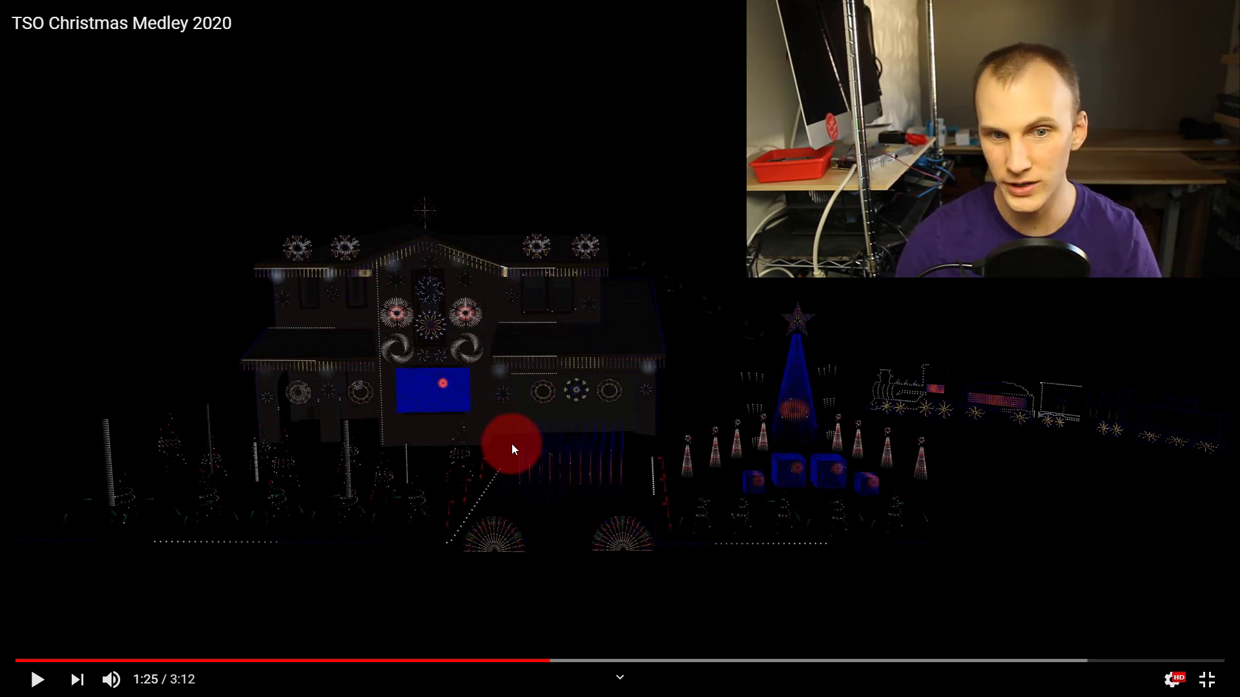
click(36, 679)
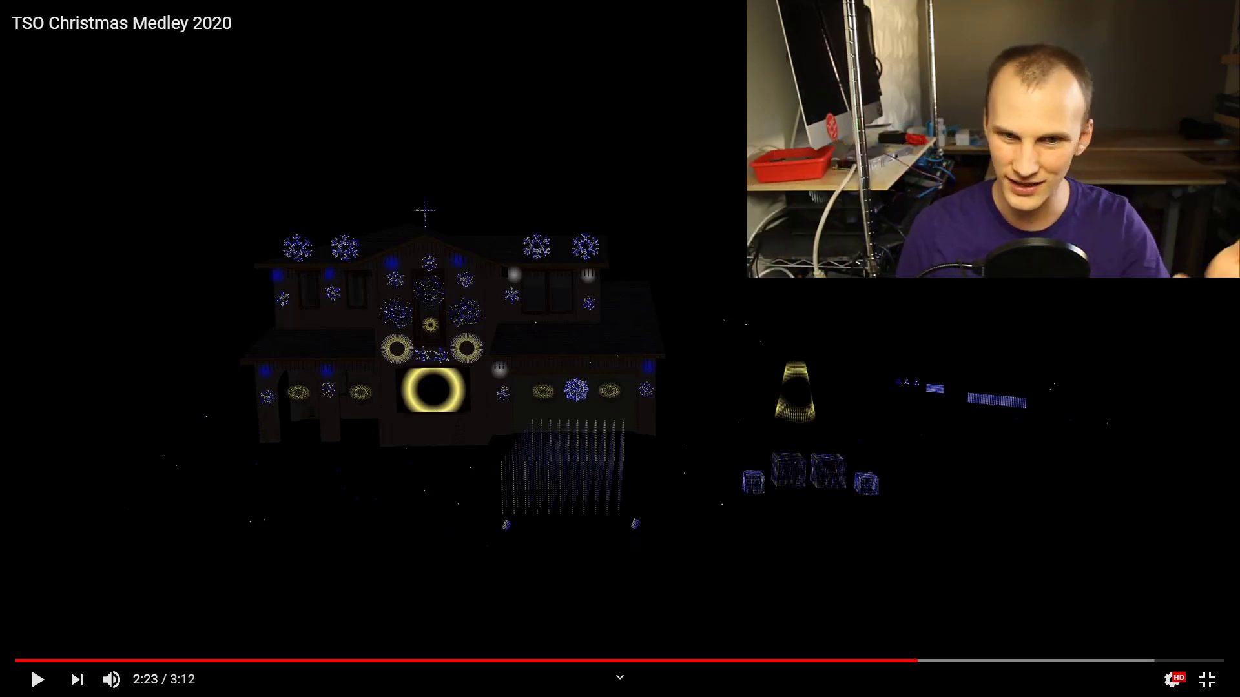
- Resume the light show and let it play to about 3:00 of 3:12
click(38, 679)
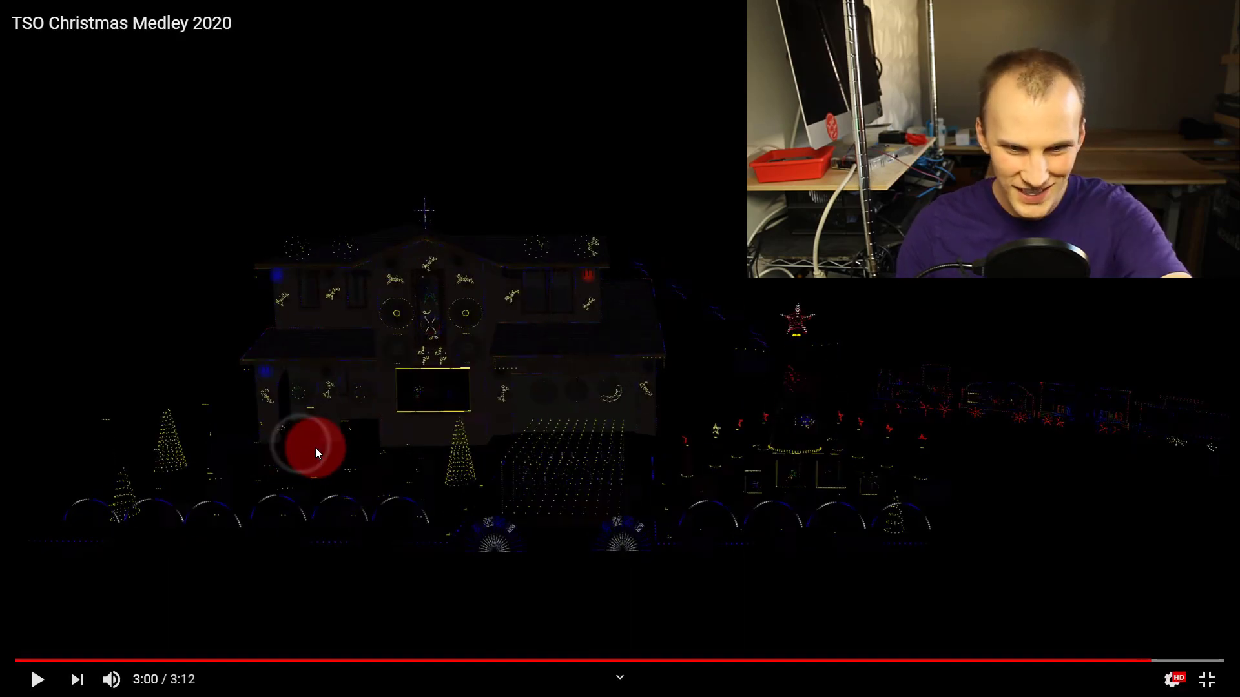
mouse_move(454, 518)
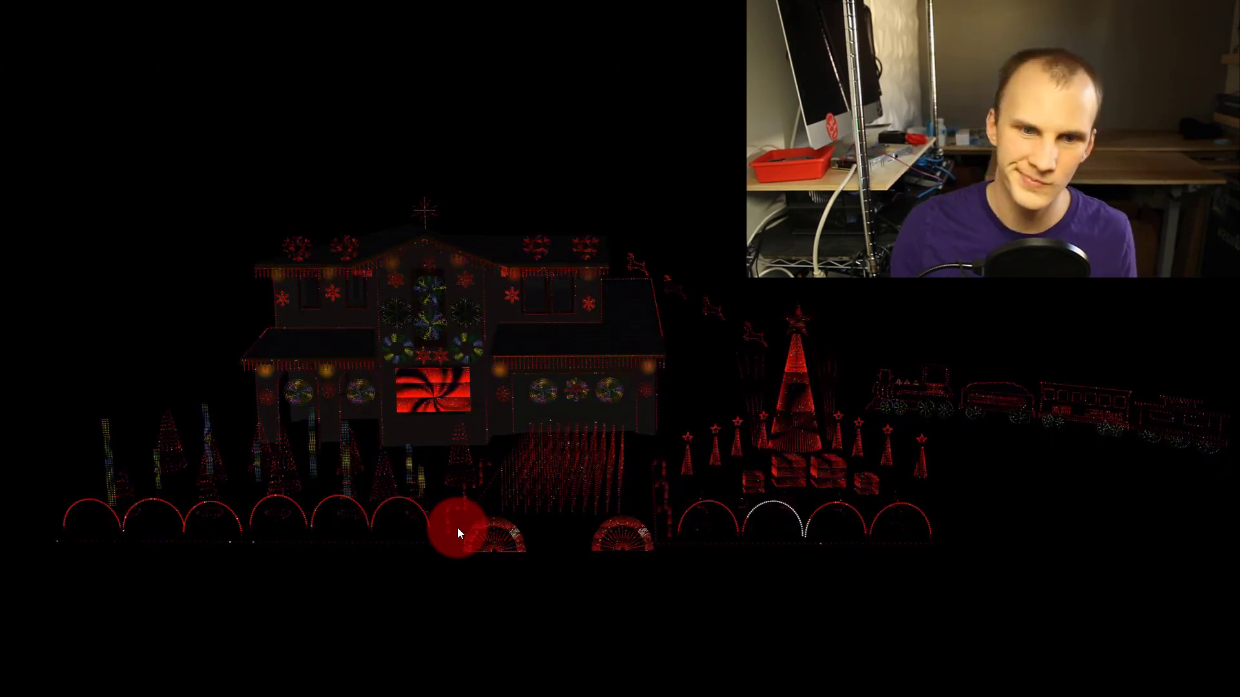
mouse_move(458, 531)
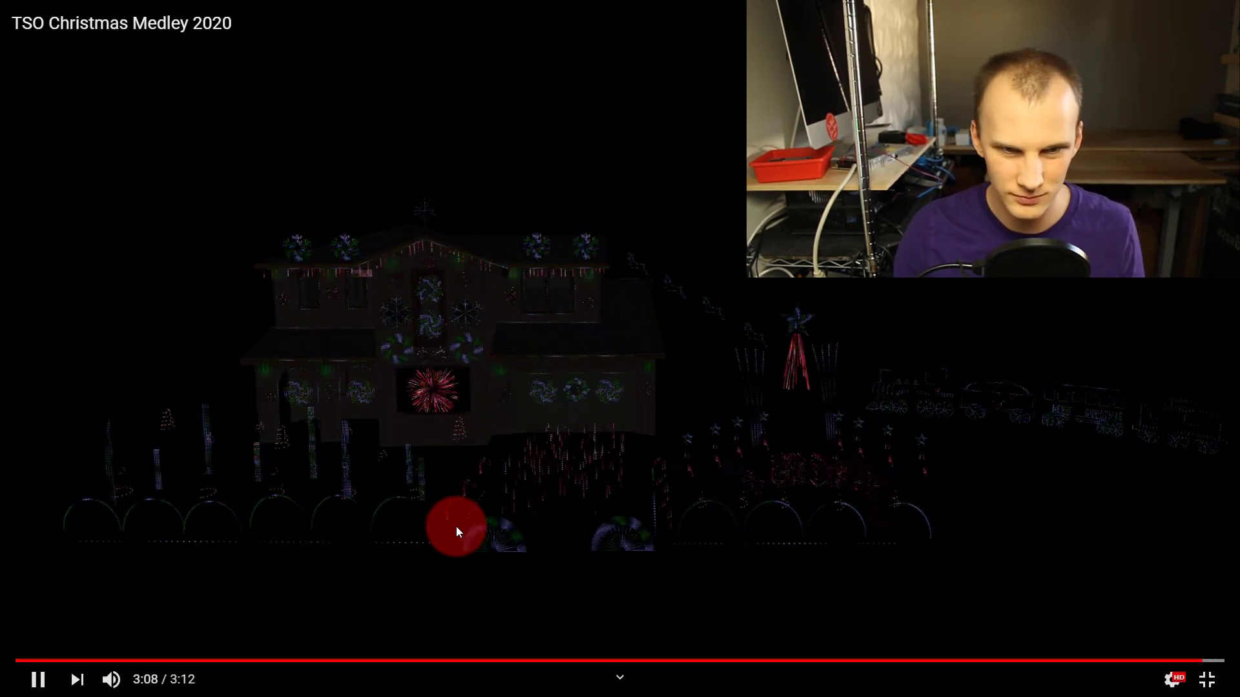